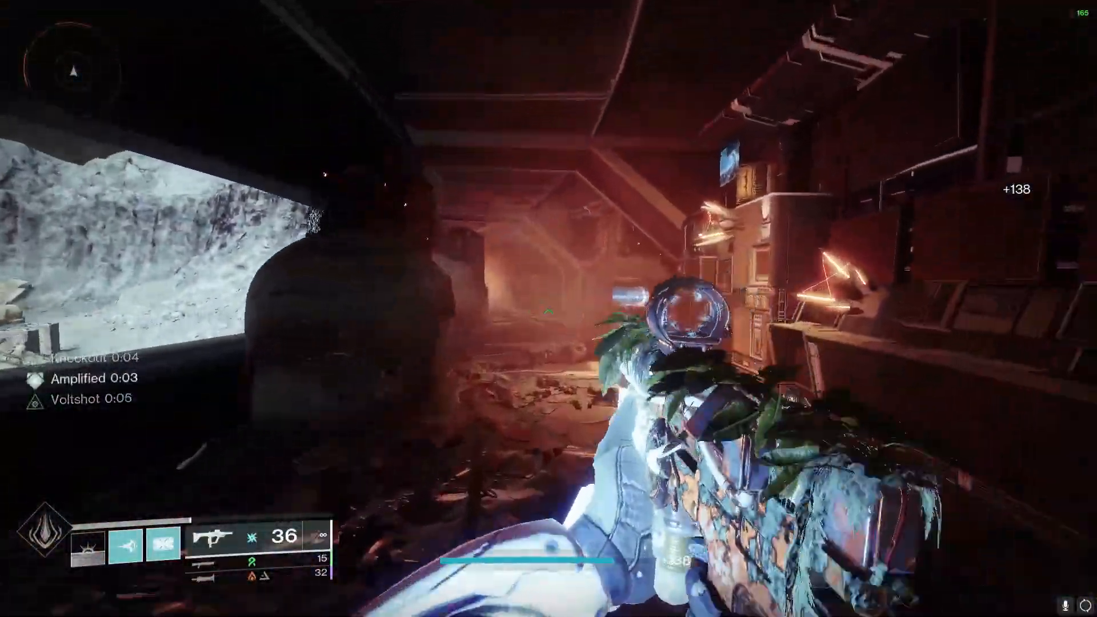
mouse_move(548, 309)
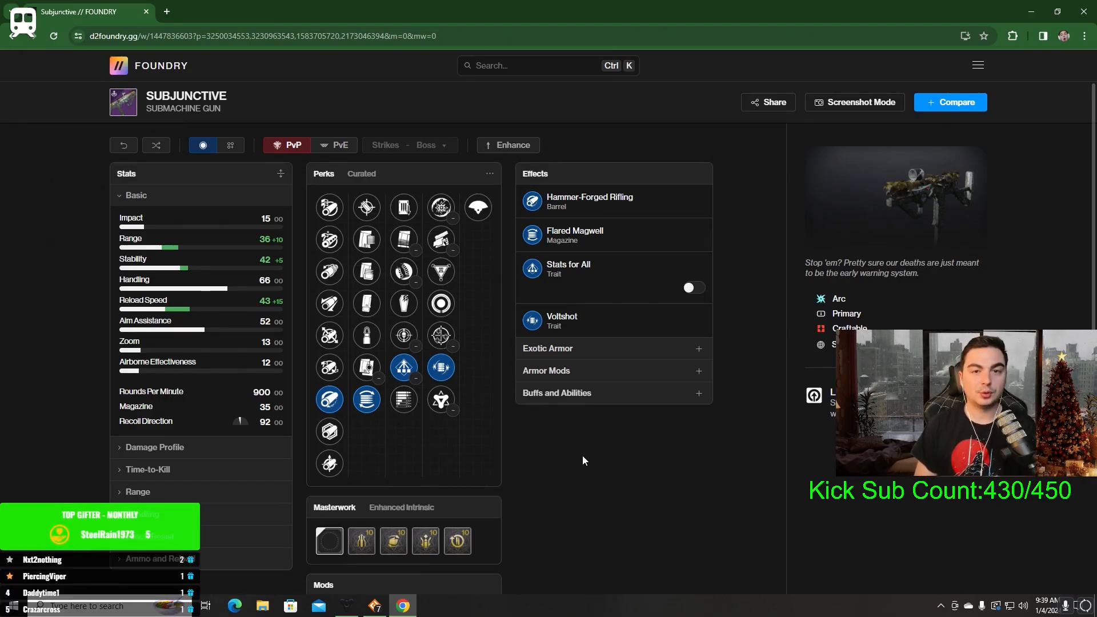
mouse_move(329, 399)
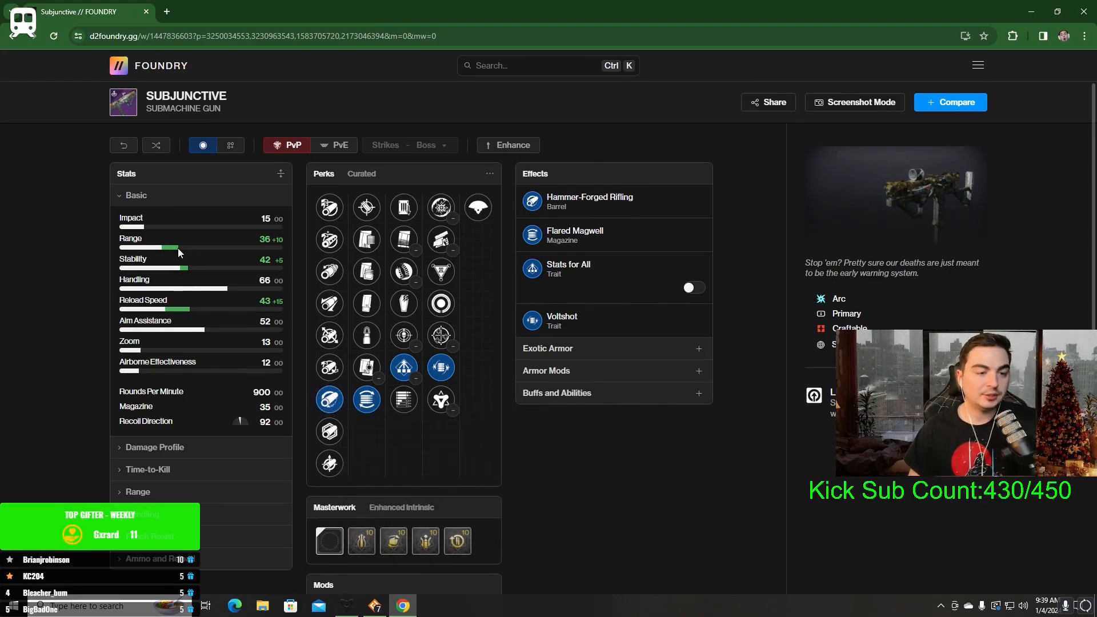
mouse_move(366, 400)
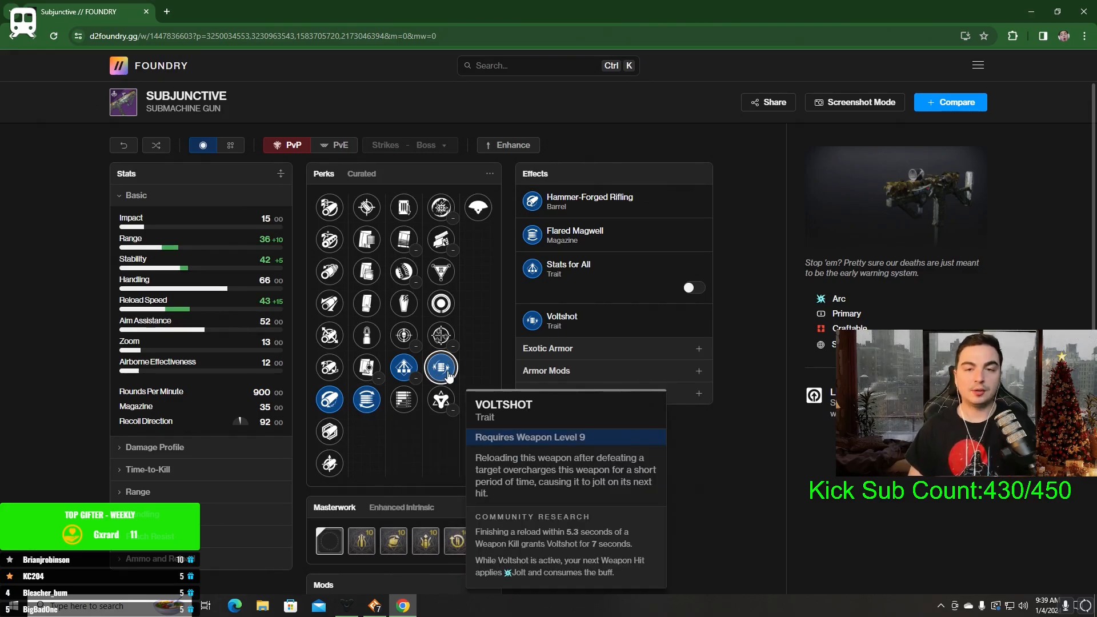
mouse_move(403, 206)
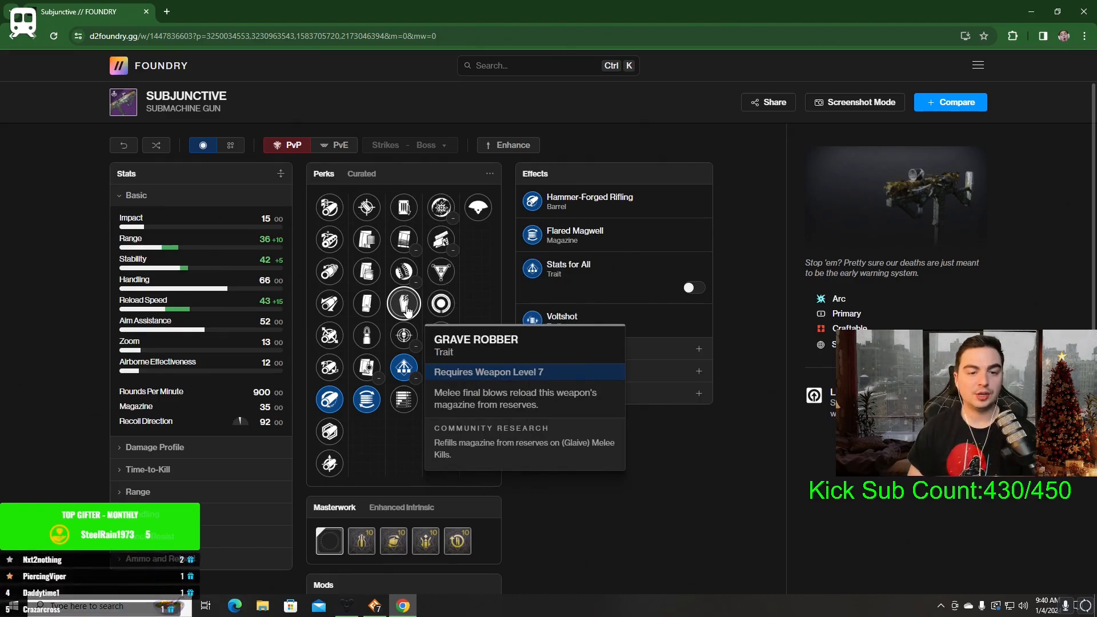
mouse_move(403, 335)
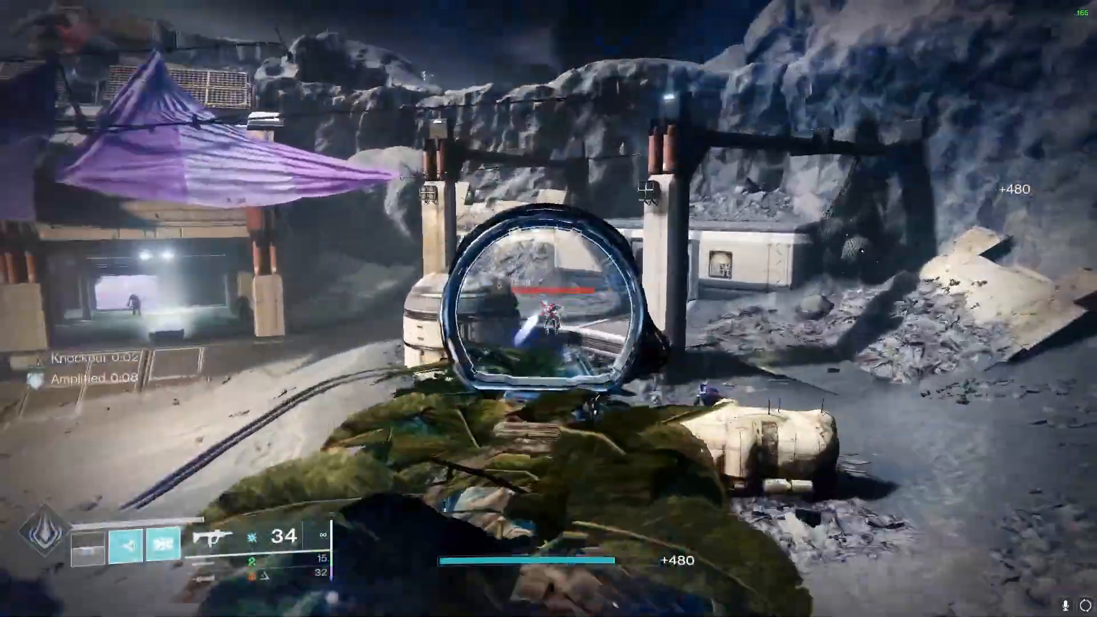
Select the Reload Speed masterwork, raising the Subjunctive's reload speed to 53.
left_click(548, 309)
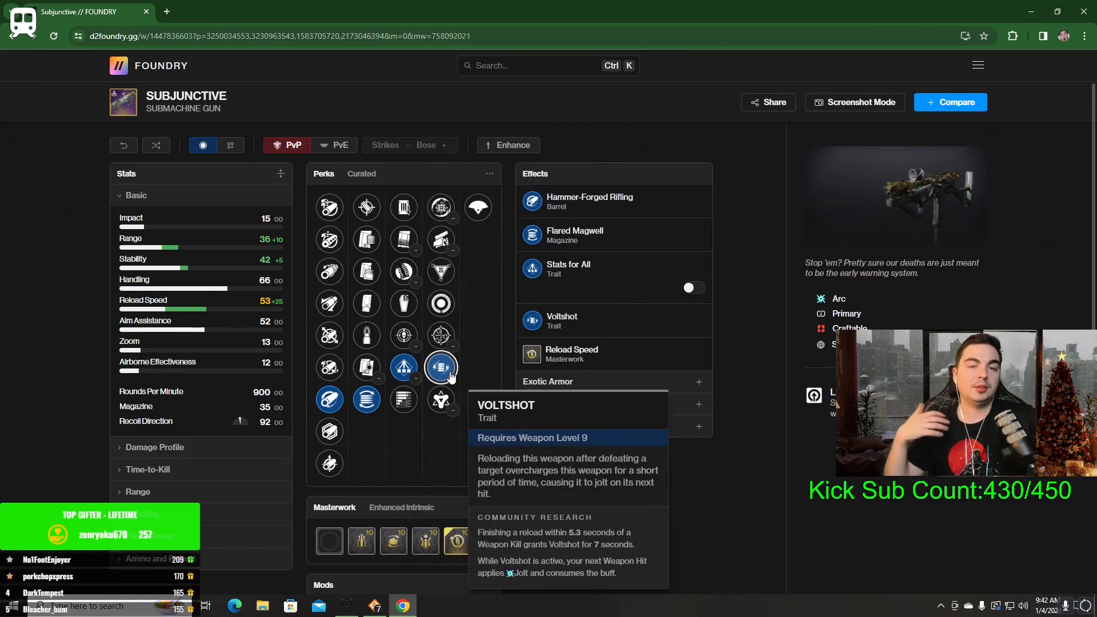
mouse_move(402, 335)
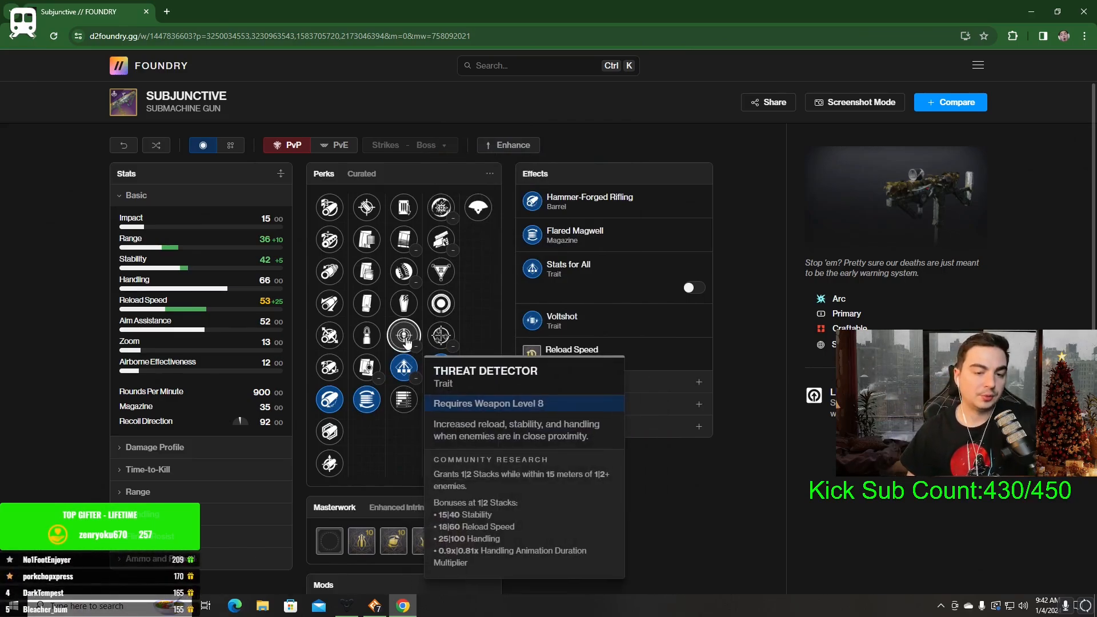